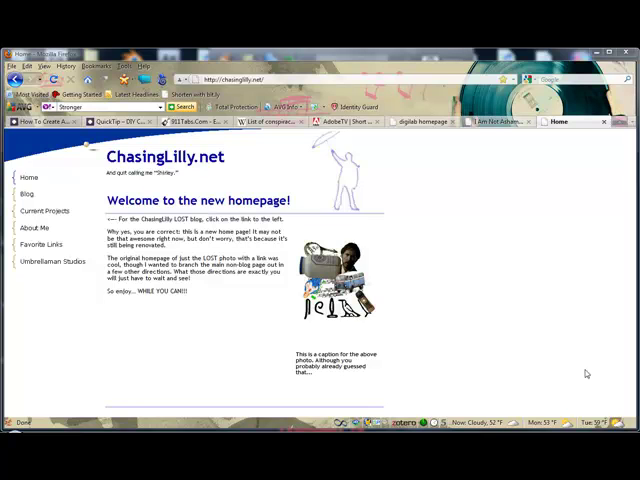
{"action": "mouse_move", "coordinate": [536, 260]}
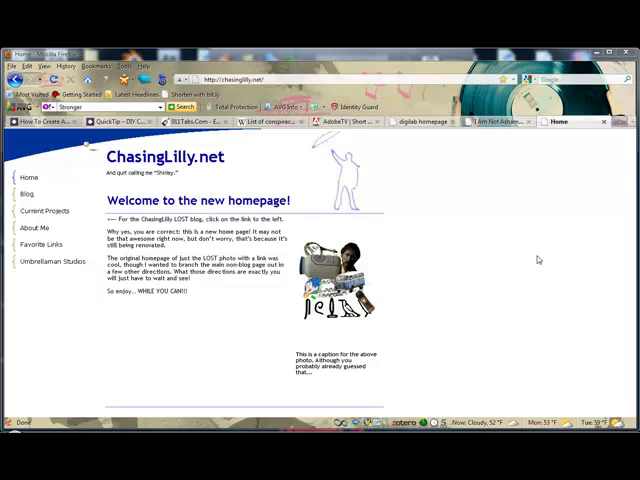
{"action": "mouse_move", "coordinate": [460, 264]}
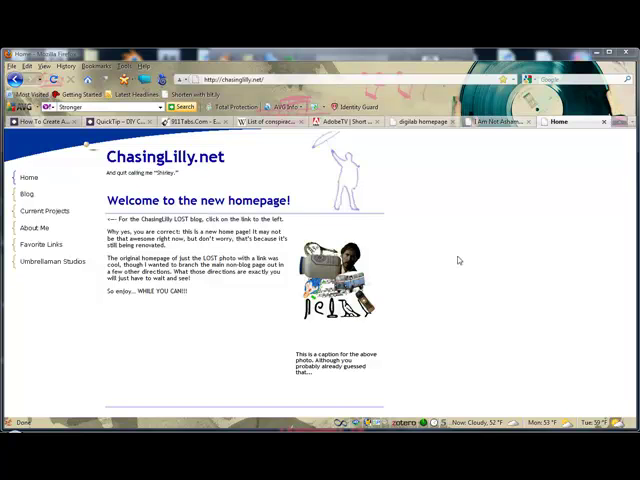
{"action": "mouse_move", "coordinate": [472, 222]}
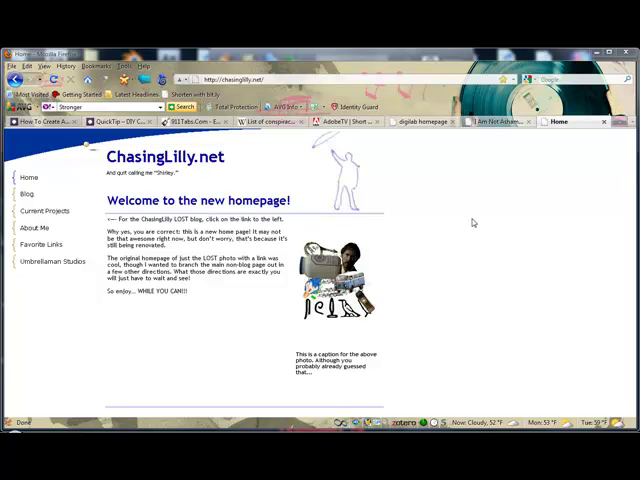
{"action": "mouse_move", "coordinate": [450, 252]}
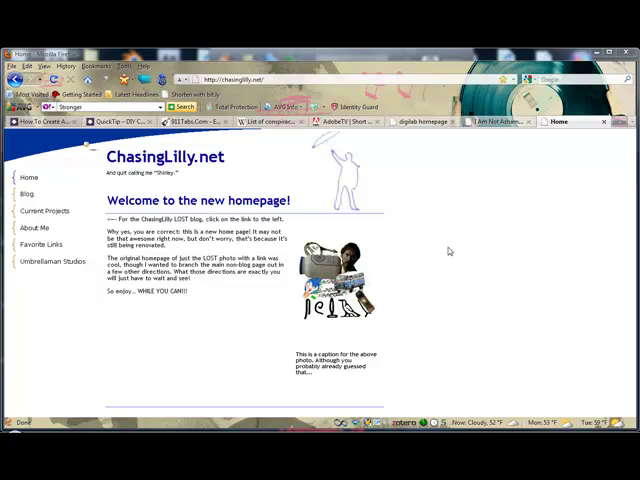
{"action": "mouse_move", "coordinate": [456, 288]}
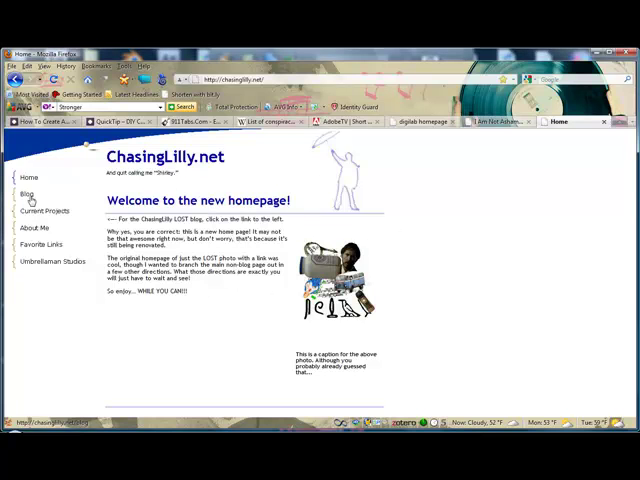
Step: Navigate from the sidebar Blog link to the TDT LOST Podcast Recap Episode 6.07 Dr. Linus post
{"action": "left_click", "coordinate": [24, 194]}
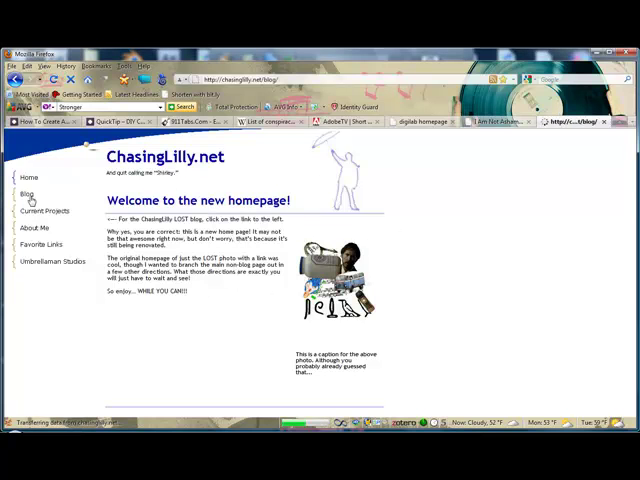
{"action": "left_click", "coordinate": [24, 194]}
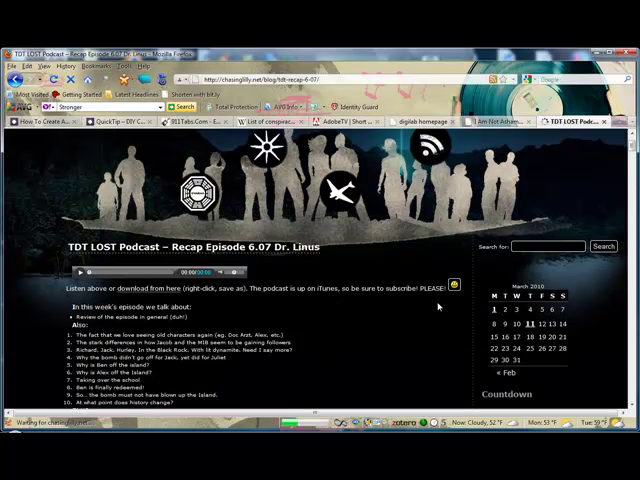
{"action": "scroll", "scroll_direction": "down", "scroll_amount": 3}
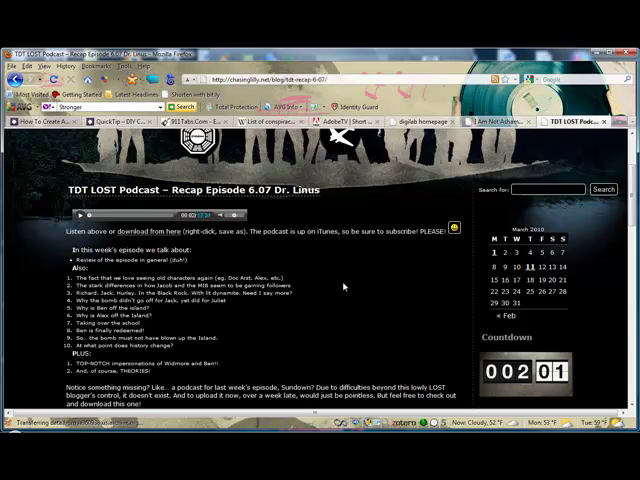
{"action": "mouse_move", "coordinate": [356, 288]}
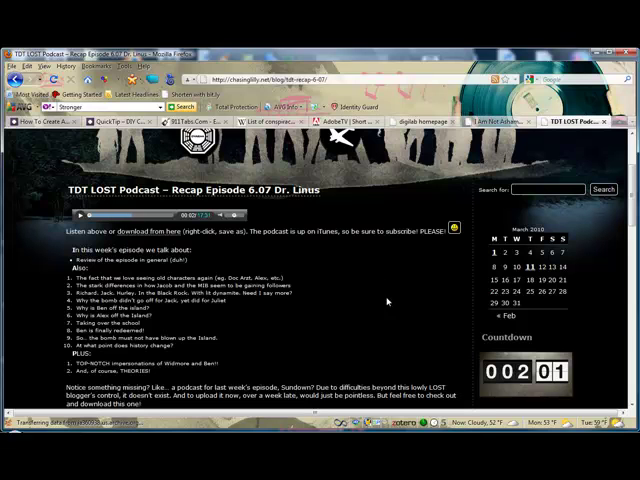
{"action": "mouse_move", "coordinate": [388, 310]}
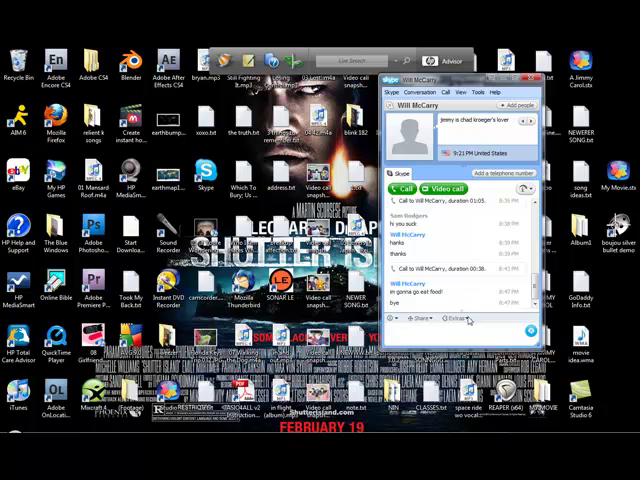
Step: Bring the Skype main window with contacts and recent calls to the front
{"action": "left_click", "coordinate": [462, 320]}
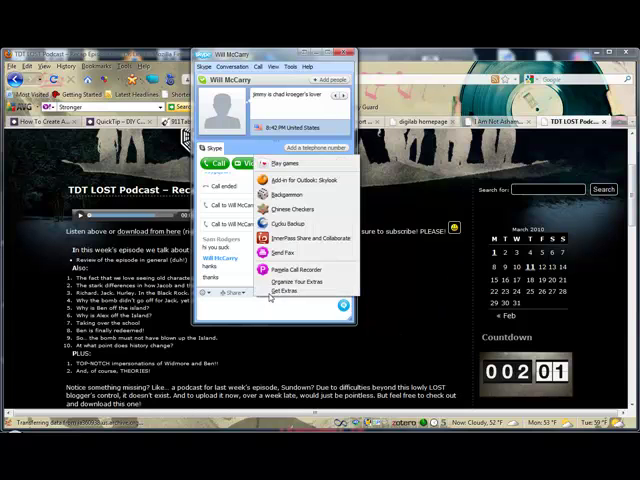
{"action": "mouse_move", "coordinate": [304, 270]}
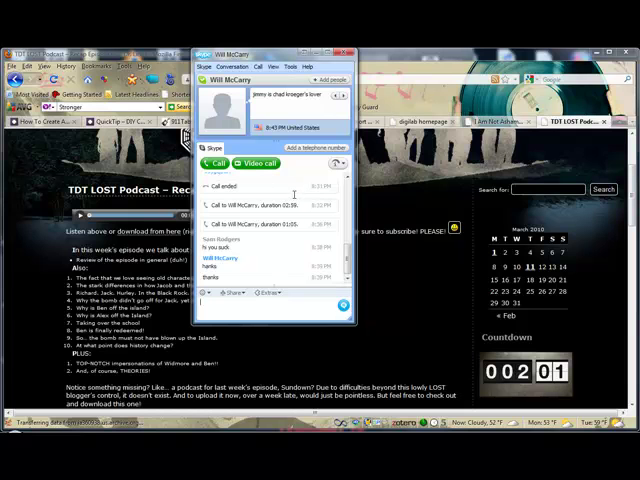
Step: Launch Pamela Call Recorder from Skype's Tools extras list
{"action": "left_click", "coordinate": [288, 292]}
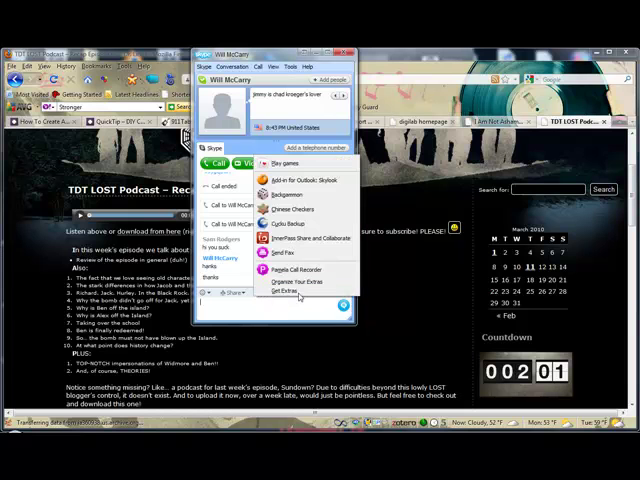
{"action": "left_click", "coordinate": [296, 272]}
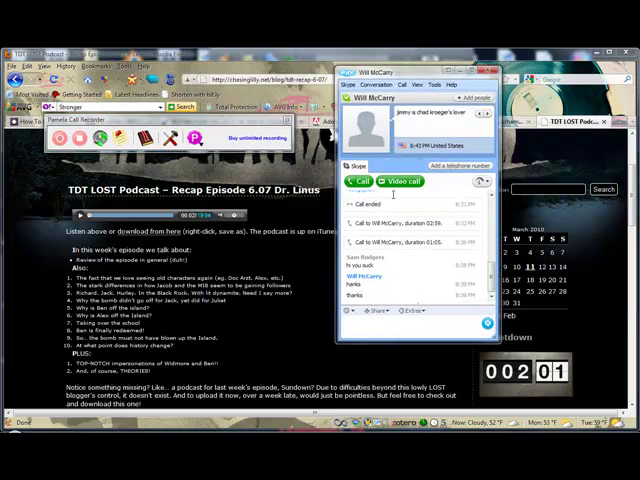
{"action": "mouse_move", "coordinate": [396, 180]}
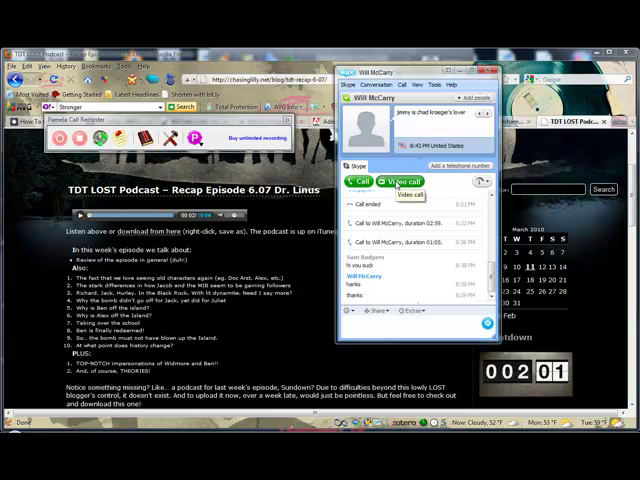
Step: Start the video call with the contact and confirm Pamela's call recording prompt
{"action": "left_click", "coordinate": [408, 180]}
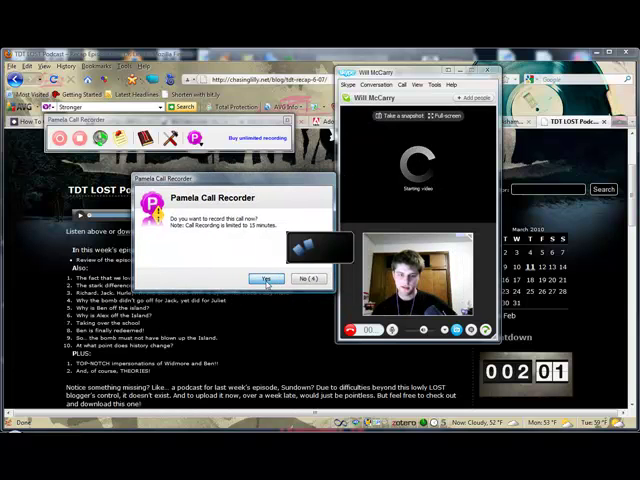
{"action": "left_click", "coordinate": [266, 278]}
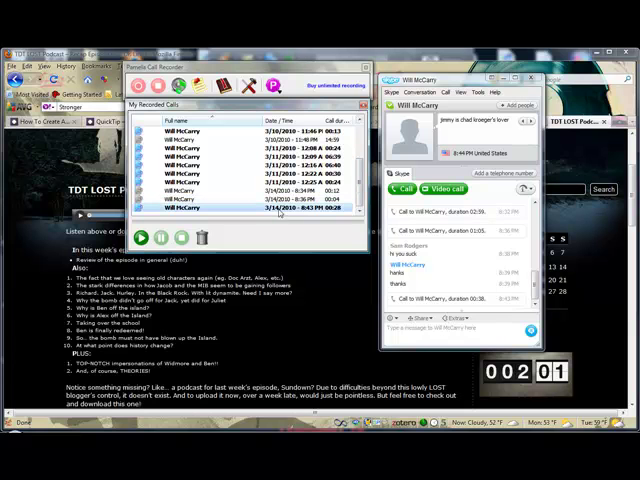
Step: Select a recording in My Recorded Calls and open its containing folder
{"action": "left_click", "coordinate": [140, 238]}
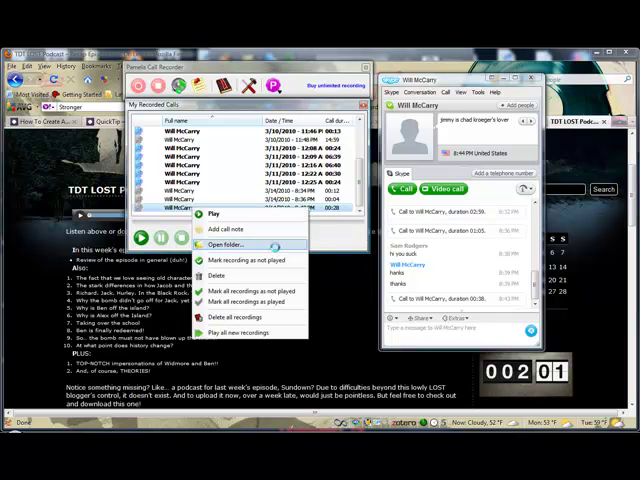
{"action": "left_click", "coordinate": [224, 244]}
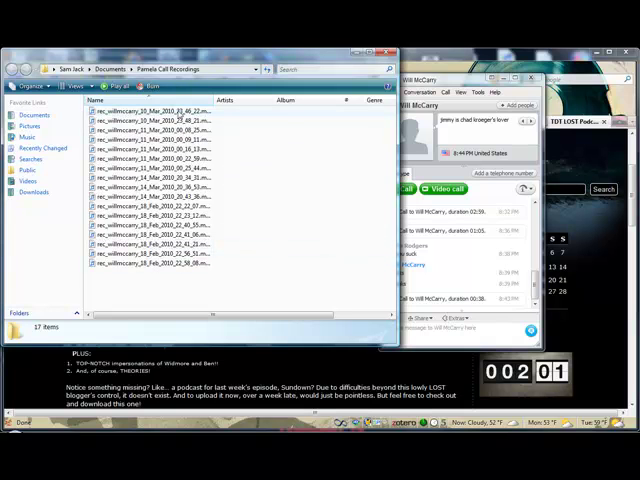
Step: Open the recorded call file from the Pamela recordings folder in Audacity
{"action": "left_click", "coordinate": [150, 110]}
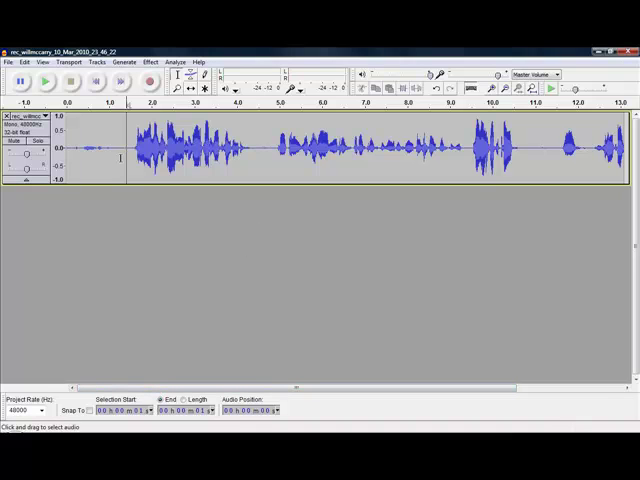
{"action": "mouse_move", "coordinate": [132, 148]}
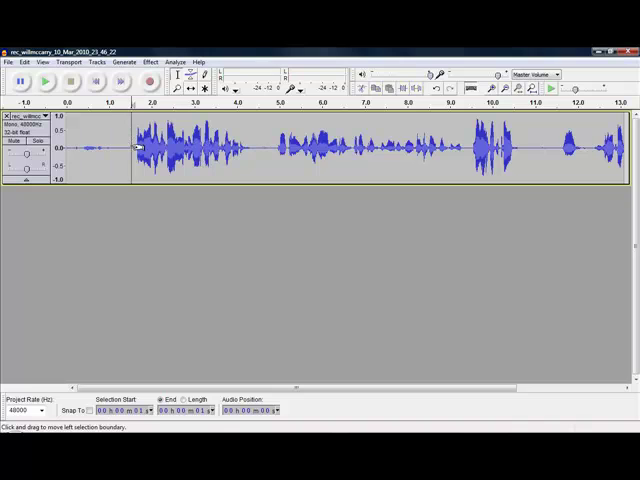
Step: Apply the Amplify effect to the call track and begin the MP3 export
{"action": "left_click", "coordinate": [152, 62]}
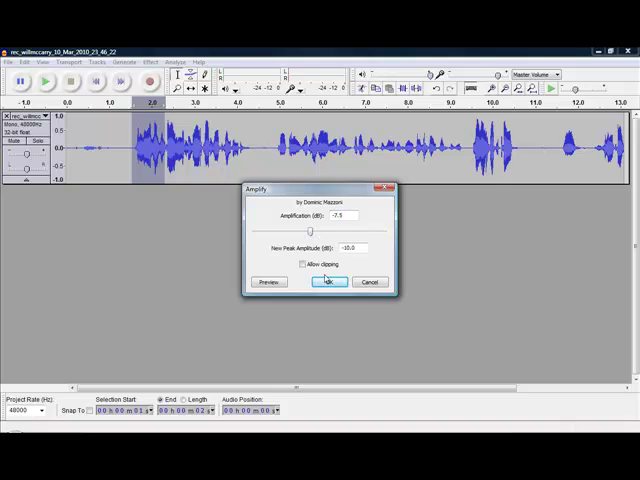
{"action": "left_click", "coordinate": [328, 280]}
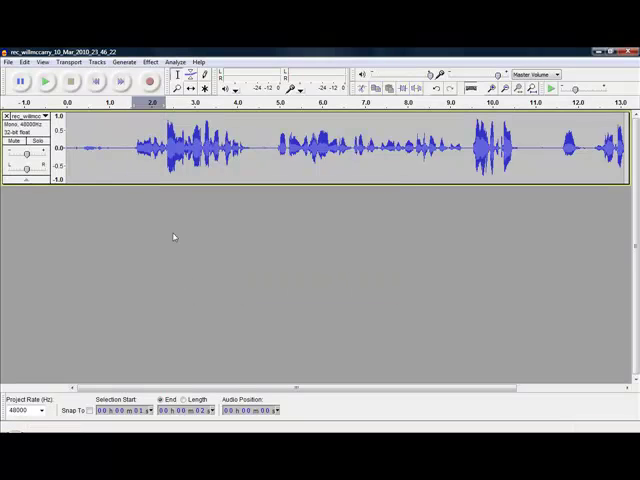
{"action": "left_click", "coordinate": [12, 62]}
{"action": "type", "text": "The Flying"}
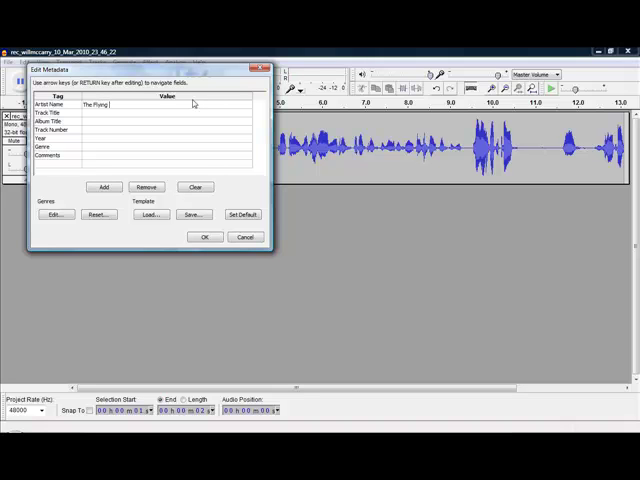
Step: Fill the artist tag 'Crab', name the file 'TB' and save the MP3 export
{"action": "type", "text": "Crabshacks"}
{"action": "left_click", "coordinate": [166, 112]}
{"action": "type", "text": "TERRIBLE"}
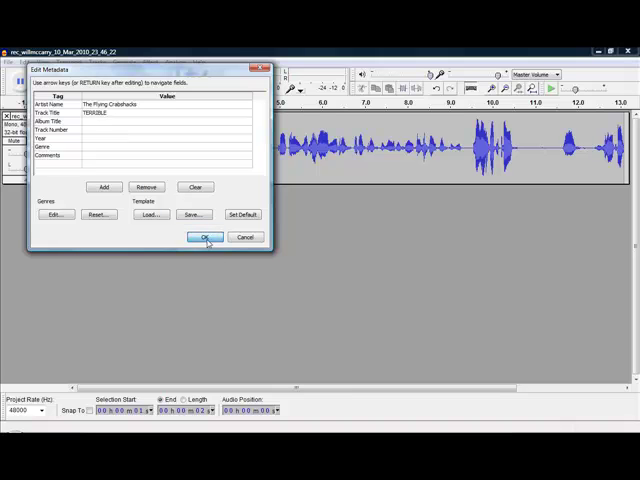
{"action": "left_click", "coordinate": [206, 236]}
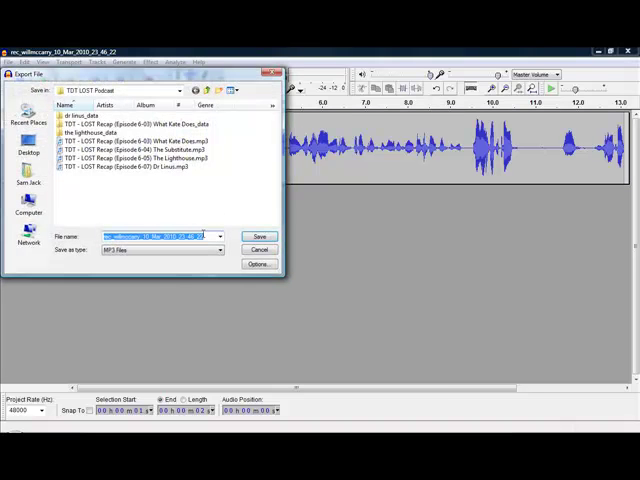
{"action": "type", "text": "TB"}
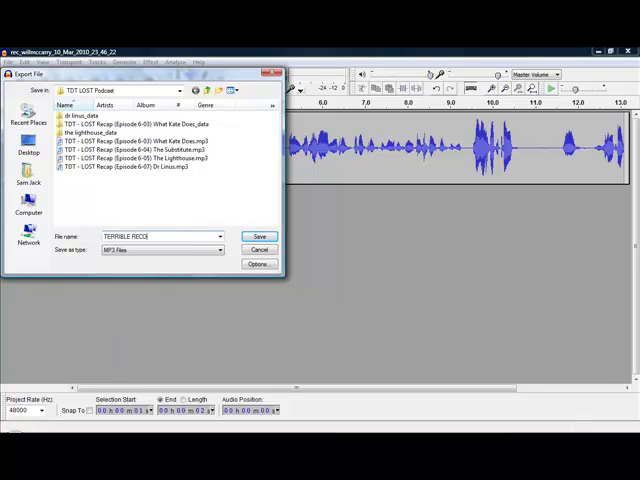
{"action": "left_click", "coordinate": [260, 236]}
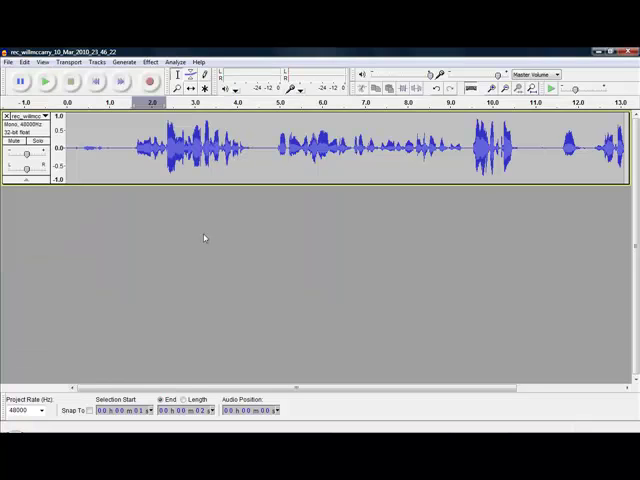
{"action": "mouse_move", "coordinate": [170, 238]}
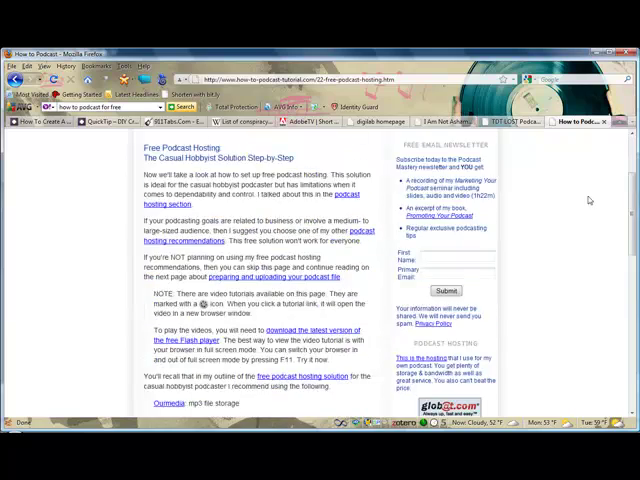
Step: Scroll the Free Podcast Hosting tutorial to its hosting account guides, then return to the recap post
{"action": "scroll", "scroll_direction": "down", "scroll_amount": 3}
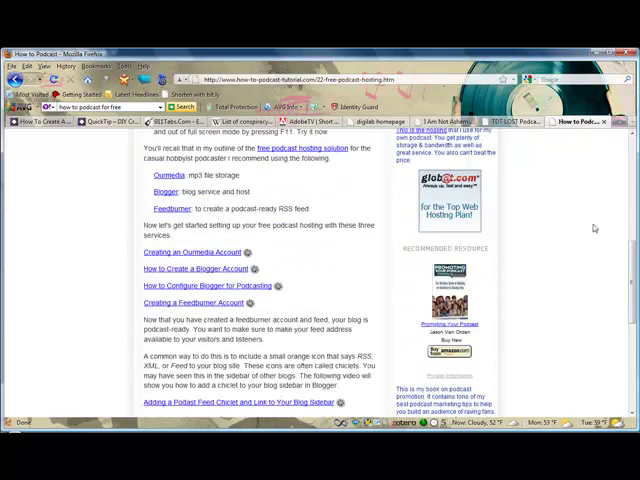
{"action": "scroll", "scroll_direction": "up", "scroll_amount": 3}
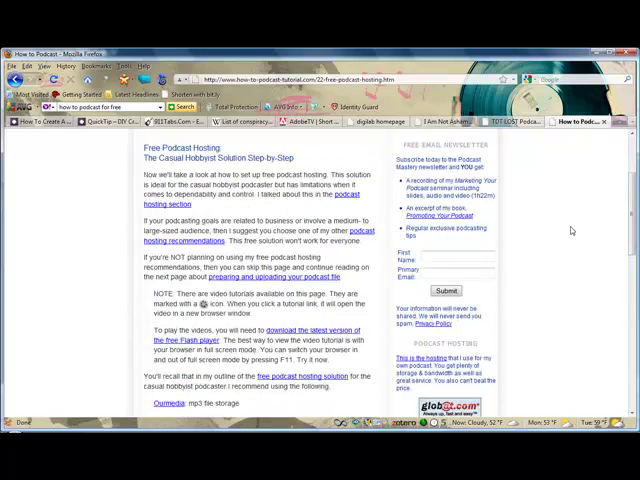
{"action": "scroll", "scroll_direction": "up", "scroll_amount": 3}
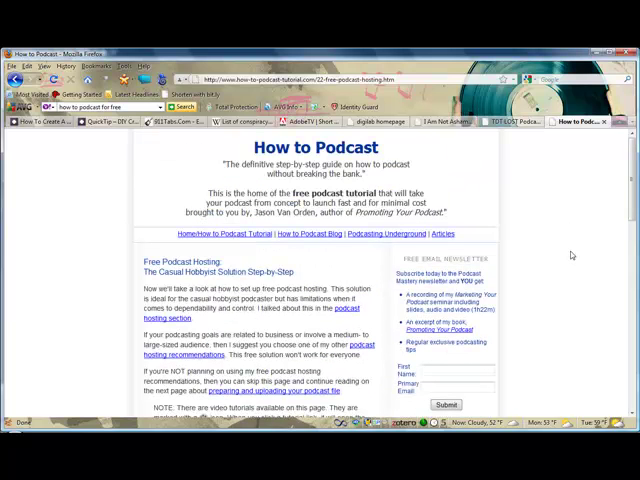
{"action": "mouse_move", "coordinate": [596, 188]}
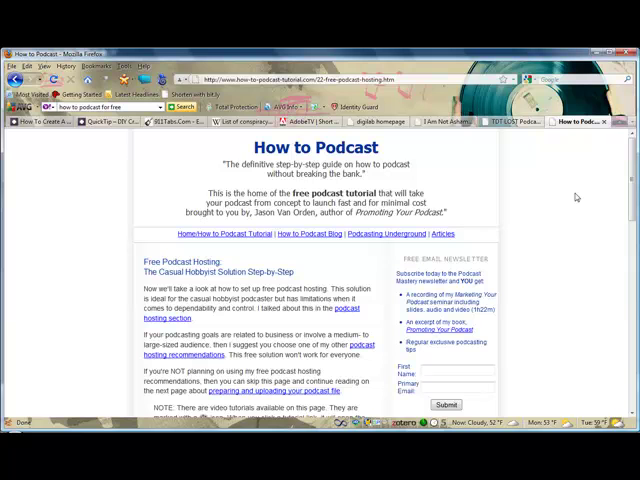
{"action": "scroll", "scroll_direction": "down", "scroll_amount": 3}
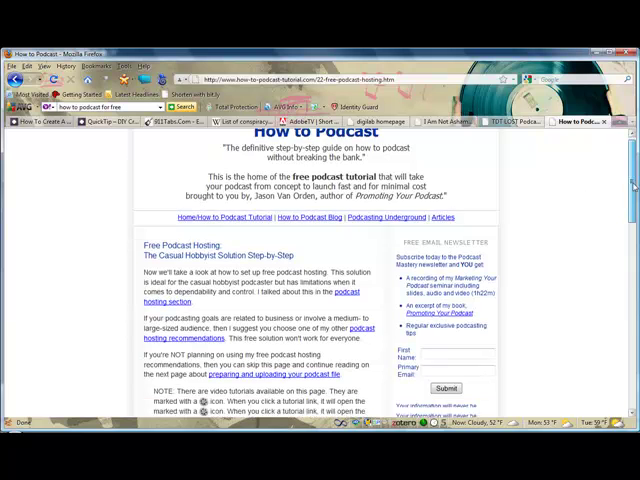
{"action": "scroll", "scroll_direction": "down", "scroll_amount": 3}
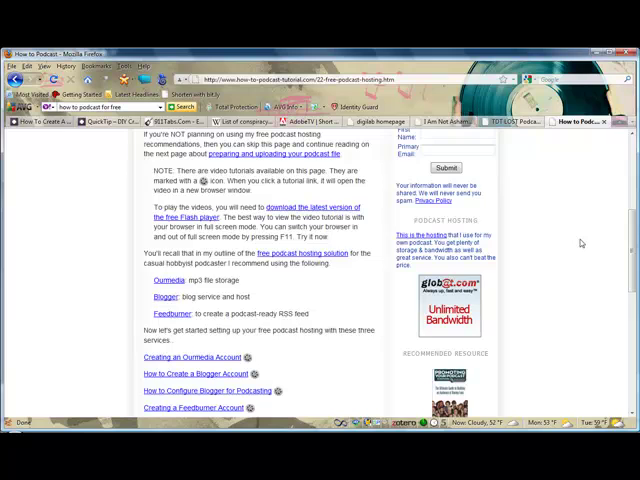
{"action": "left_click", "coordinate": [510, 120]}
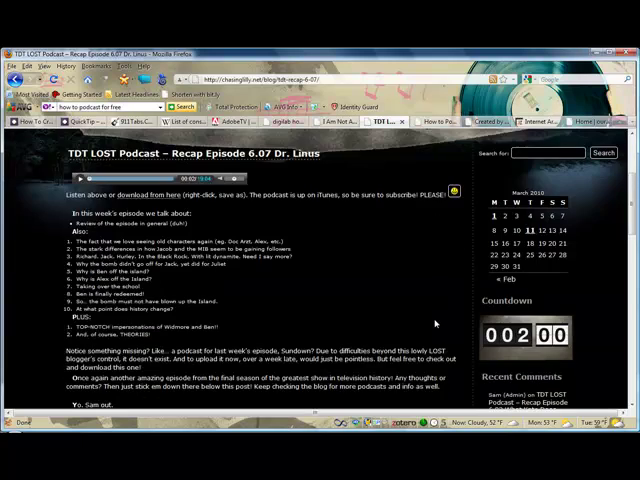
{"action": "mouse_move", "coordinate": [390, 264]}
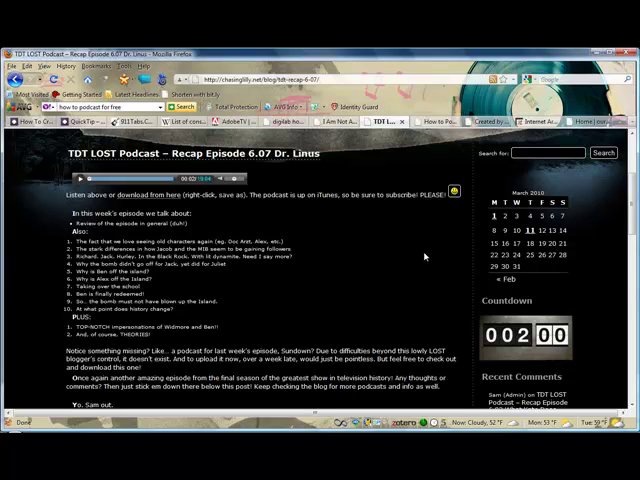
{"action": "mouse_move", "coordinate": [434, 278]}
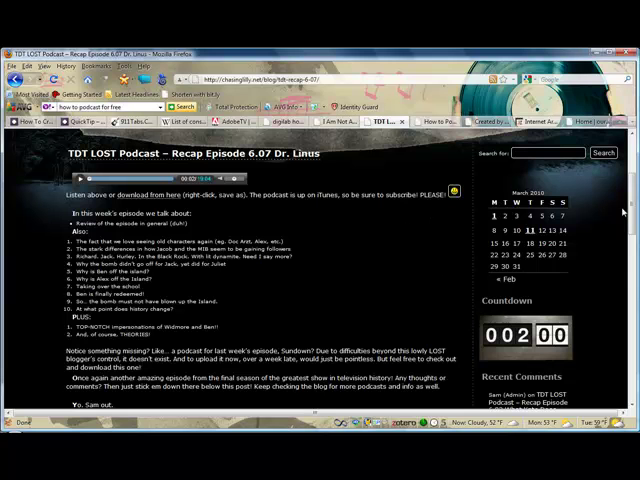
Step: Scroll through the Recap Episode 6.07 post to view its embedded podcast player
{"action": "scroll", "scroll_direction": "up", "scroll_amount": 3}
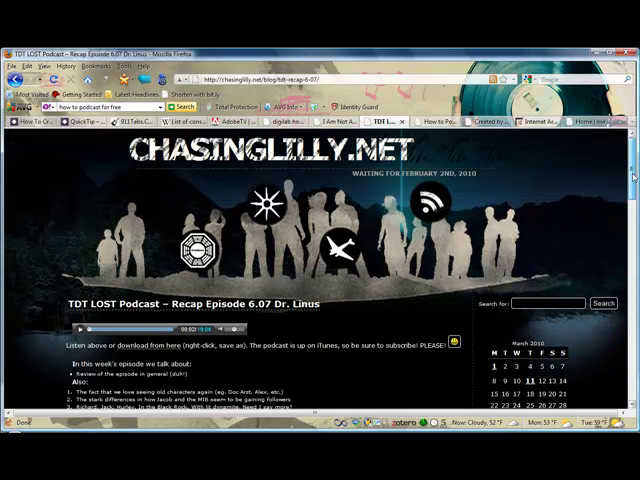
{"action": "scroll", "scroll_direction": "down", "scroll_amount": 3}
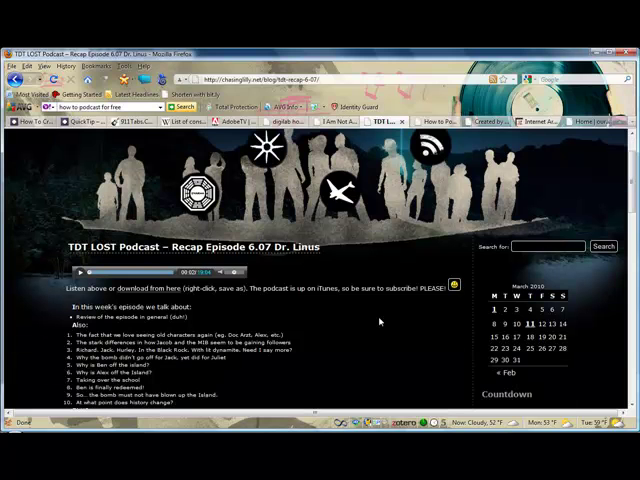
{"action": "mouse_move", "coordinate": [376, 322]}
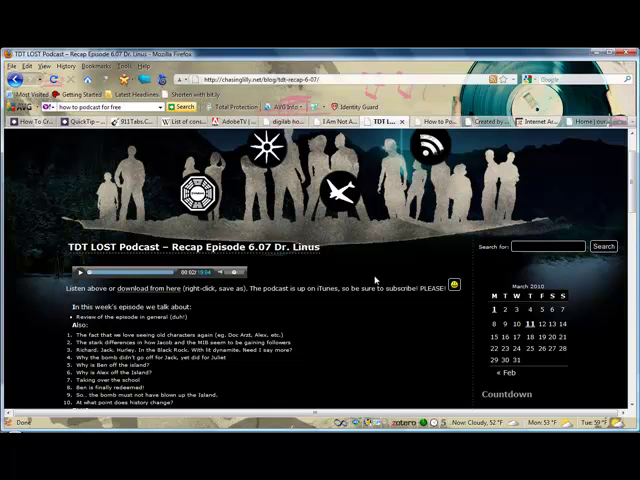
{"action": "mouse_move", "coordinate": [548, 152]}
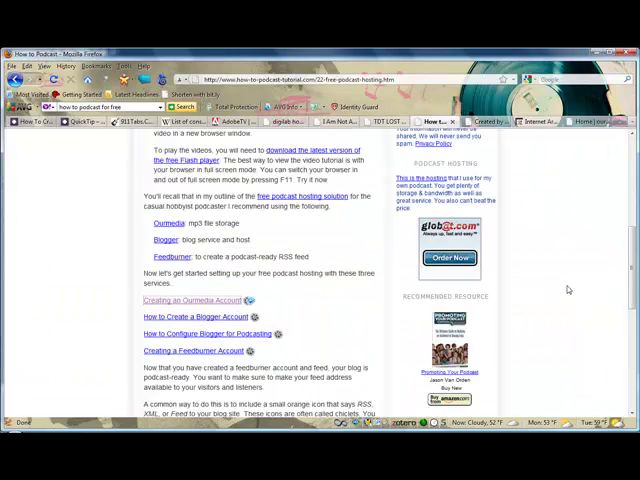
Step: Follow the Ourmedia section's link from the tutorial over to archive.org
{"action": "scroll", "scroll_direction": "down", "scroll_amount": 3}
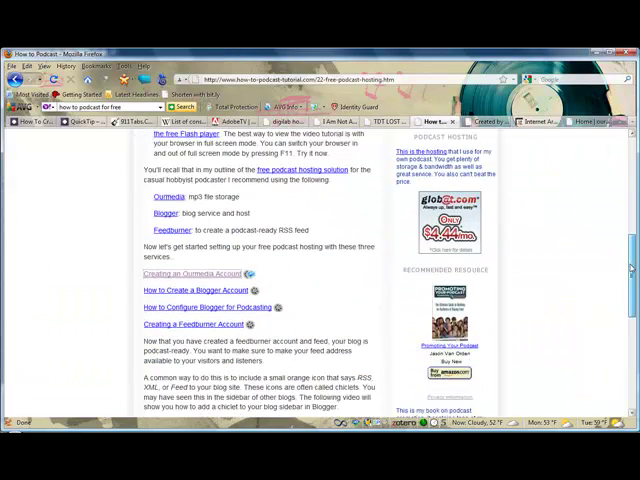
{"action": "left_click", "coordinate": [510, 122]}
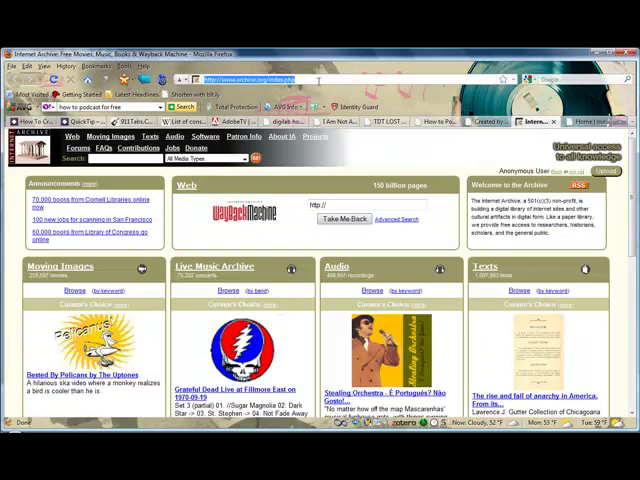
Step: Search archive.org (typing 'intern') to reach the TDT1 LOST Recap 6.01 & 6.02 item
{"action": "type", "text": "intern"}
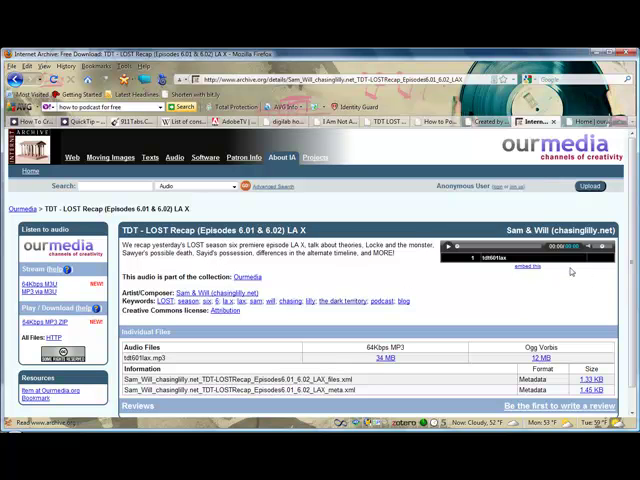
Step: Reveal the HTML embed code box for the LOST Recap episode's audio player
{"action": "left_click", "coordinate": [520, 268]}
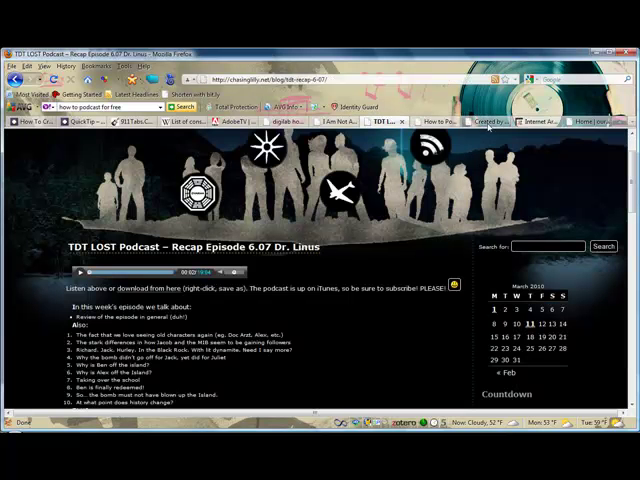
{"action": "left_click", "coordinate": [520, 120]}
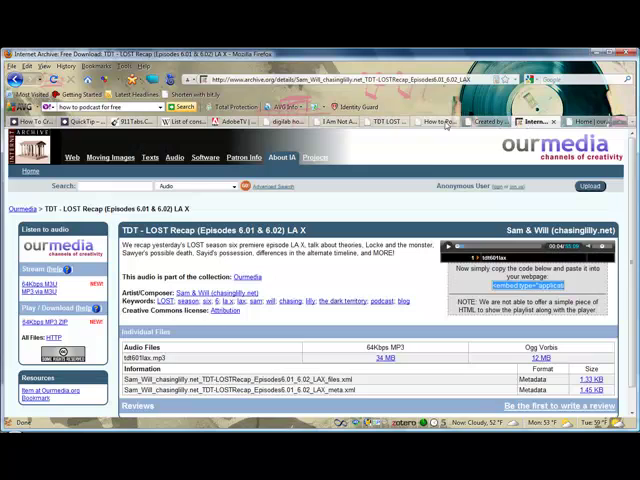